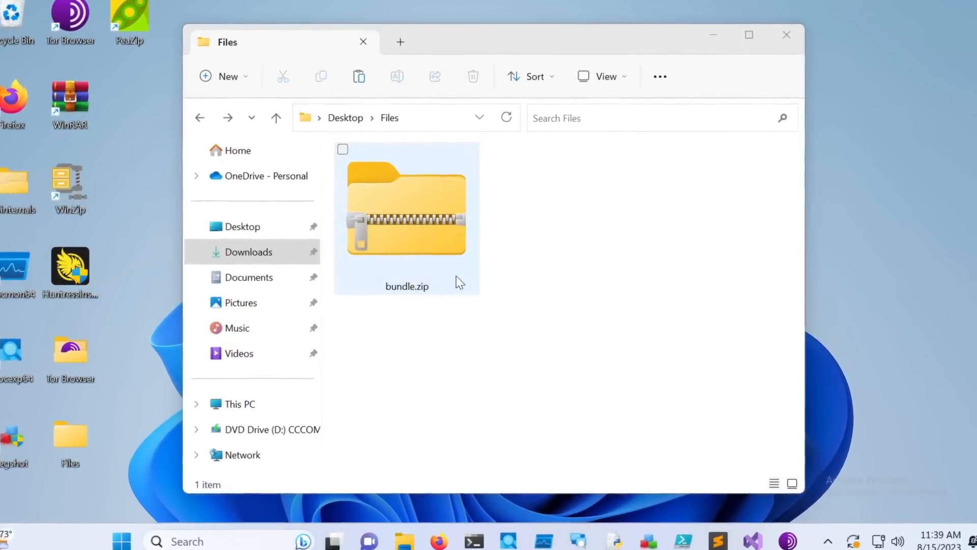
Step: Extract bundle.zip with Extract all into a bundle folder, supplying the archive password
double_click(406, 215)
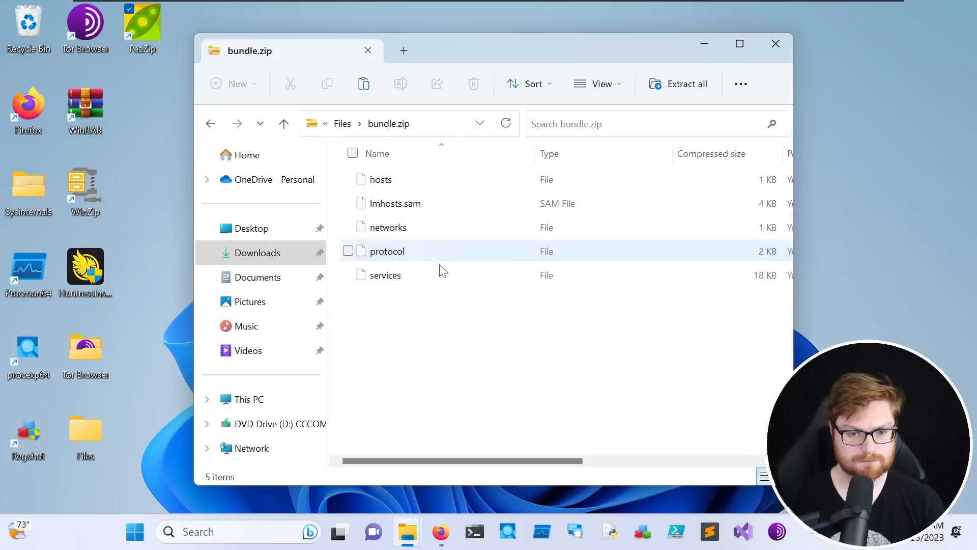
left_click(687, 83)
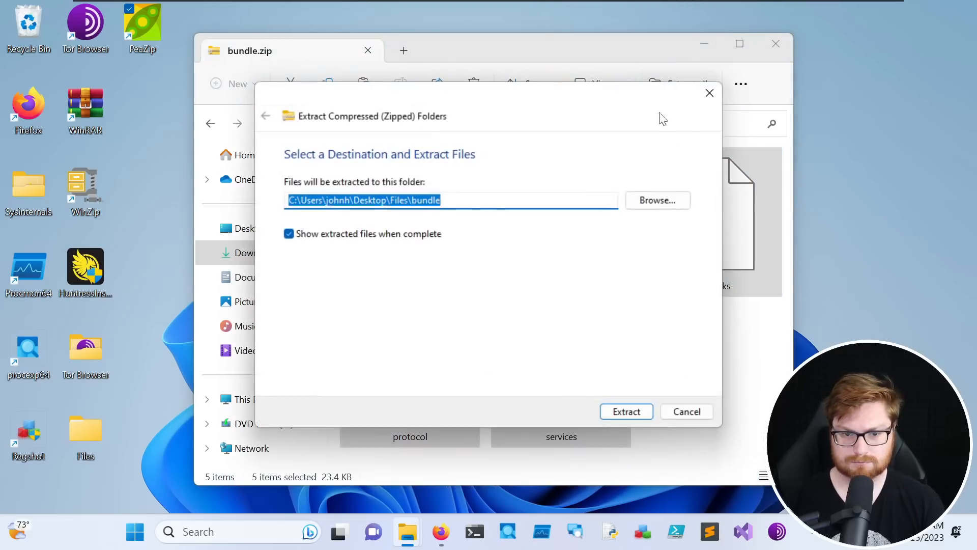
left_click(625, 411)
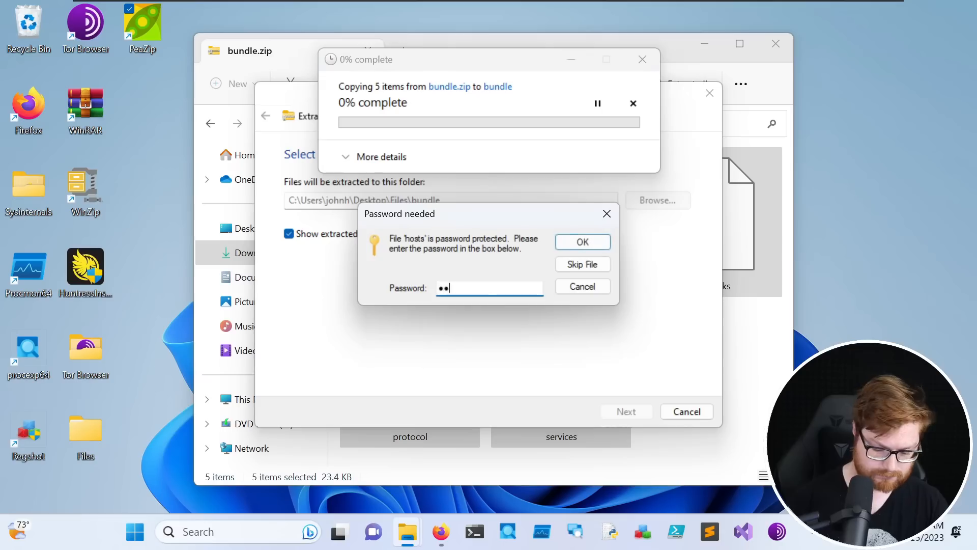
left_click(582, 241)
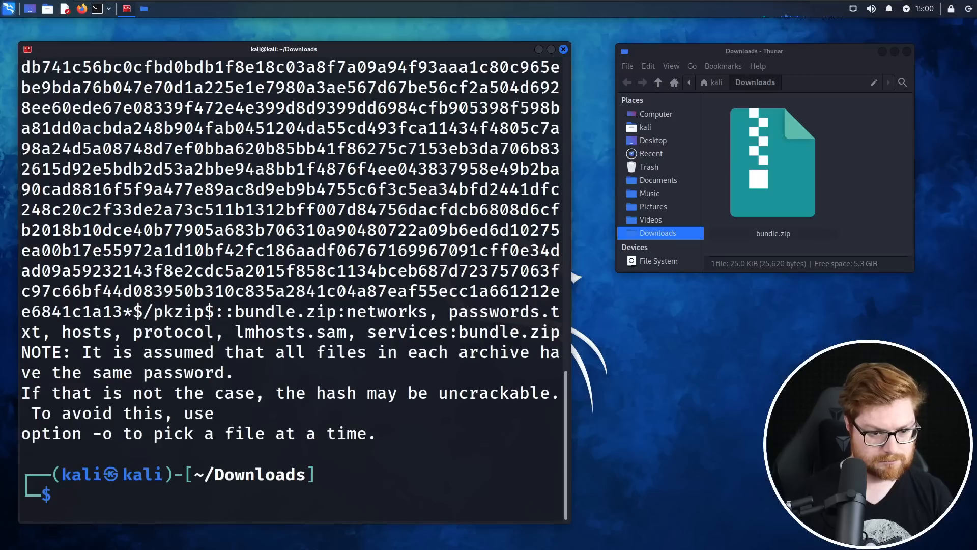
Step: Dump bundle.zip's hash into hashes_for_jtr with zip2john and crack it with John using a wordlist
type("zip2john bundle.zip >")
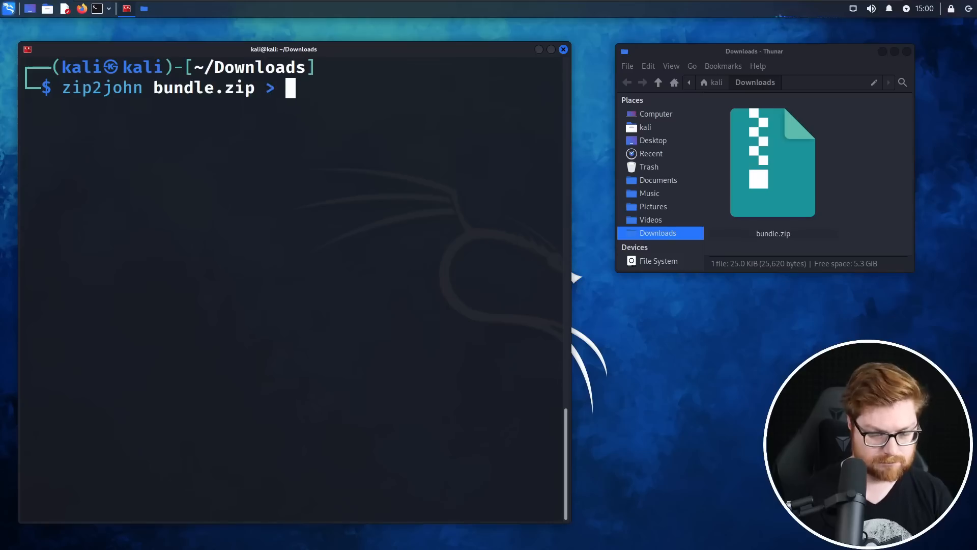
type("hashes_for_jtr")
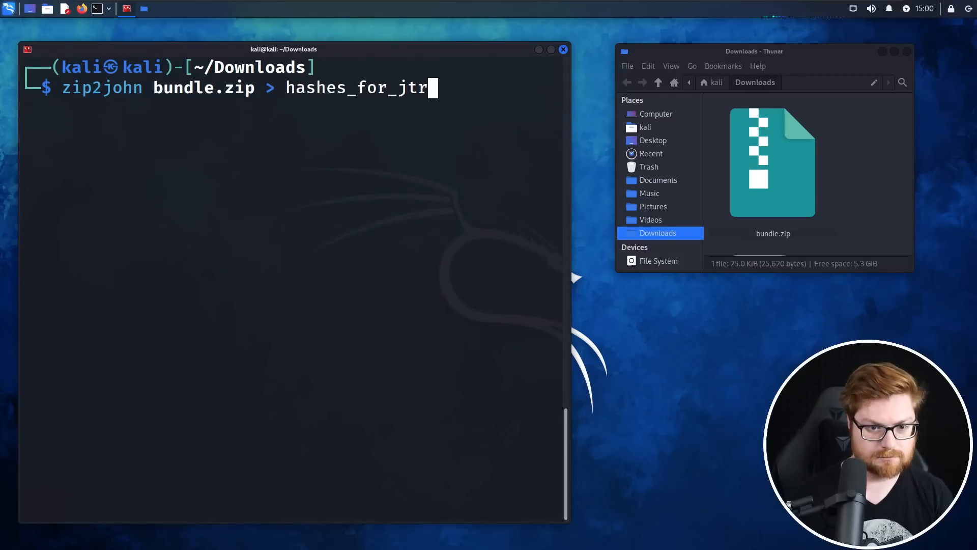
key("Return")
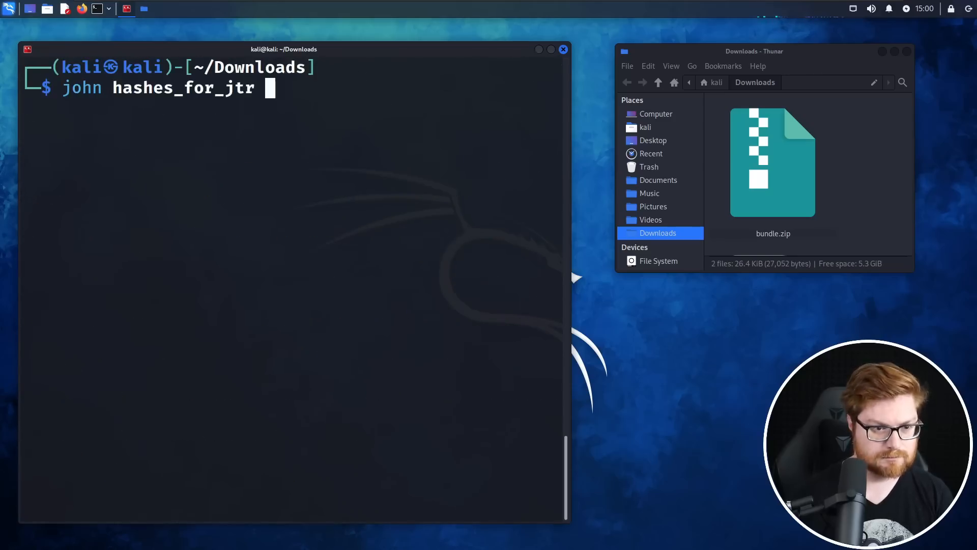
type("--wordlist=/opt/")
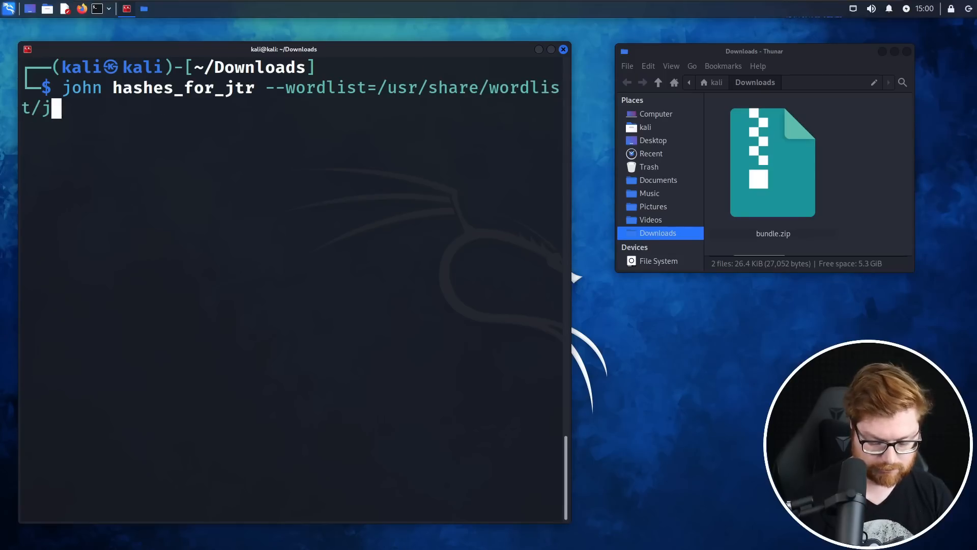
key("Return")
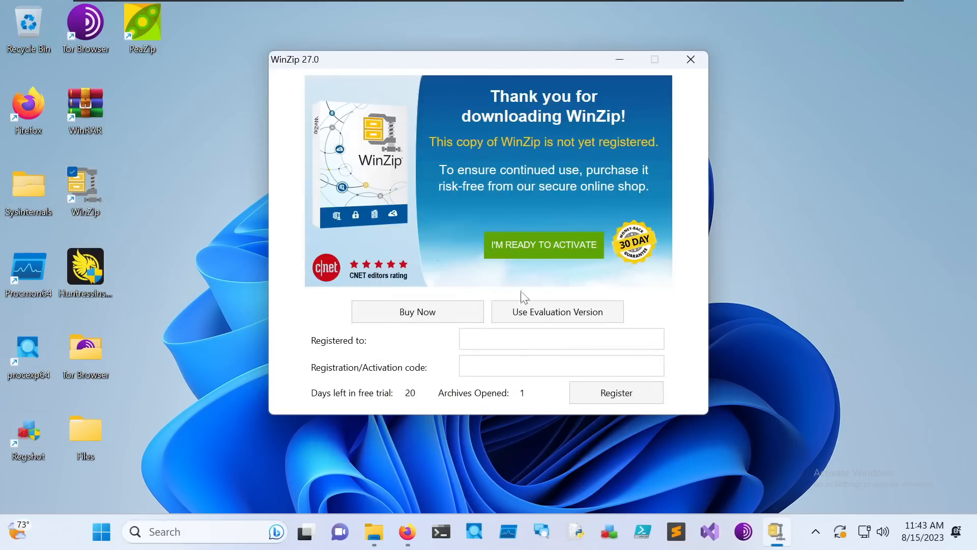
Step: Close WinZip's trial, then start a WinRAR archive of desktop files stored without compression
left_click(556, 311)
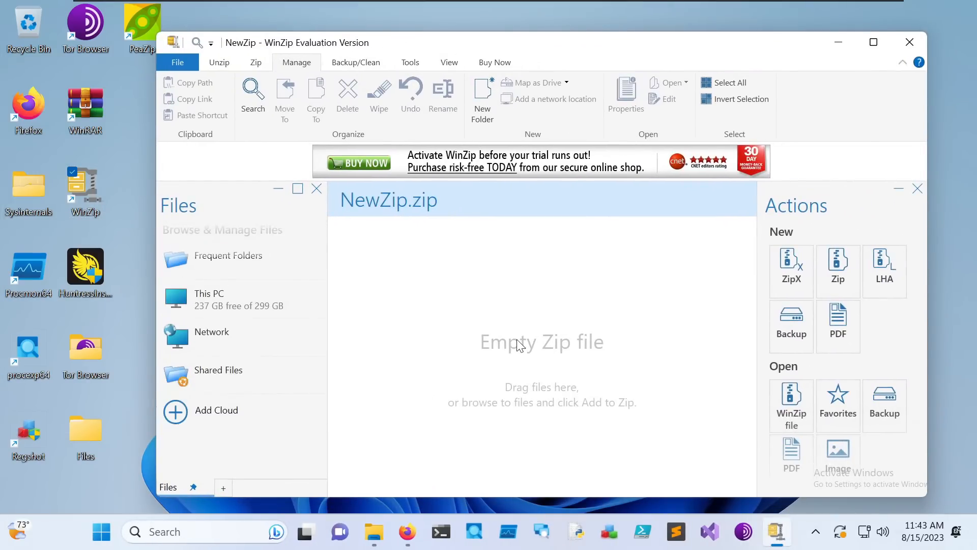
left_click(908, 42)
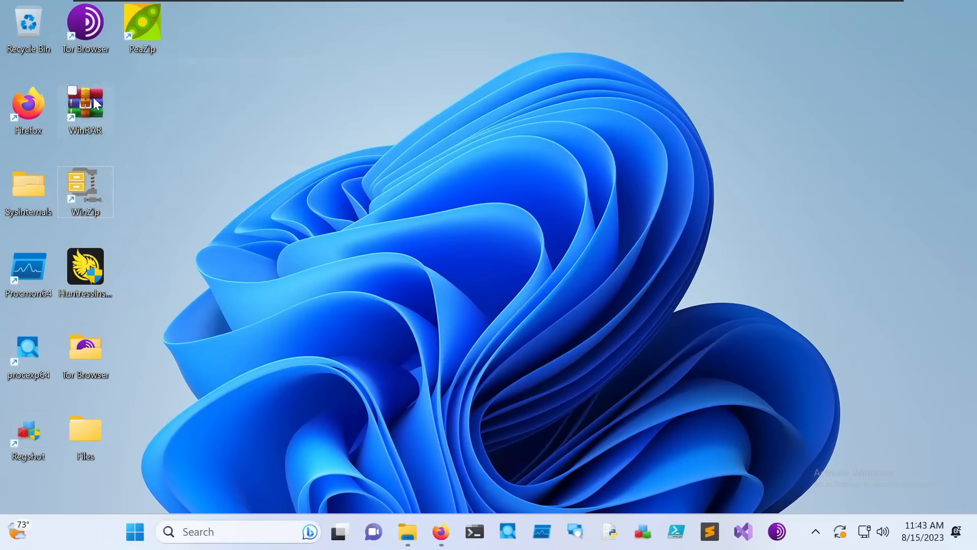
double_click(85, 106)
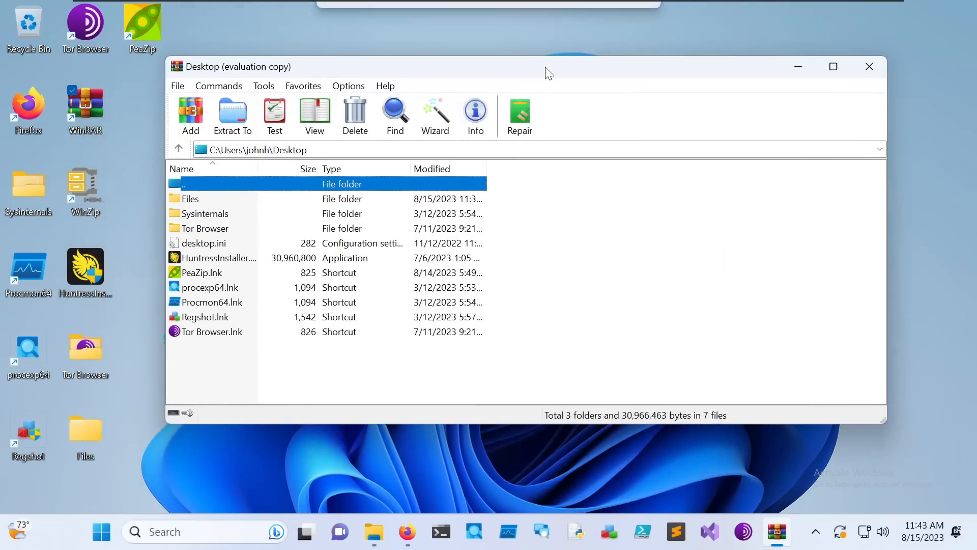
left_click(191, 116)
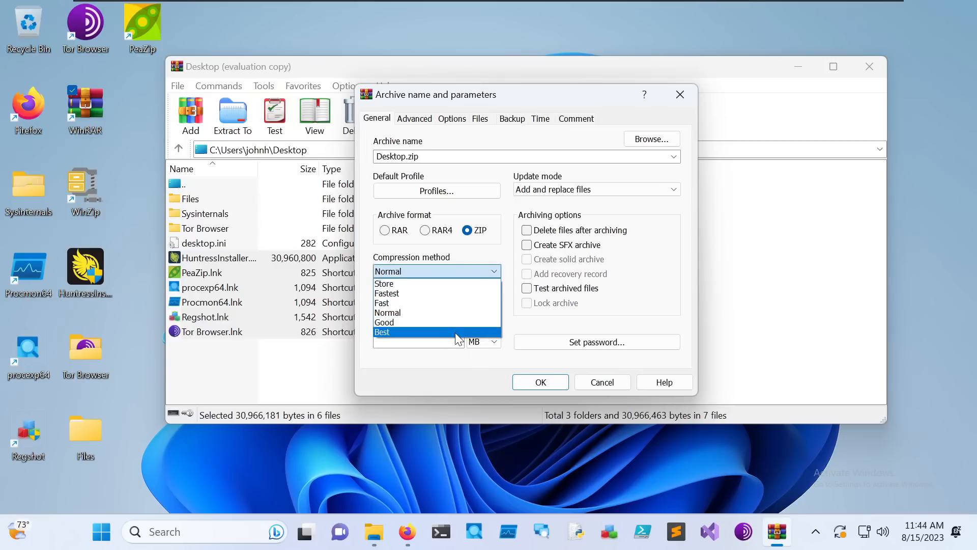
mouse_move(449, 284)
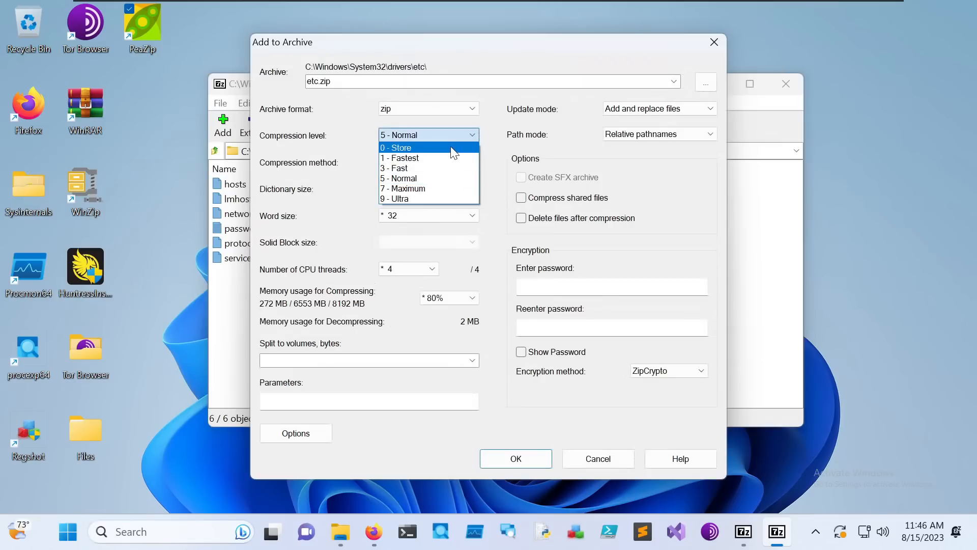
left_click(396, 147)
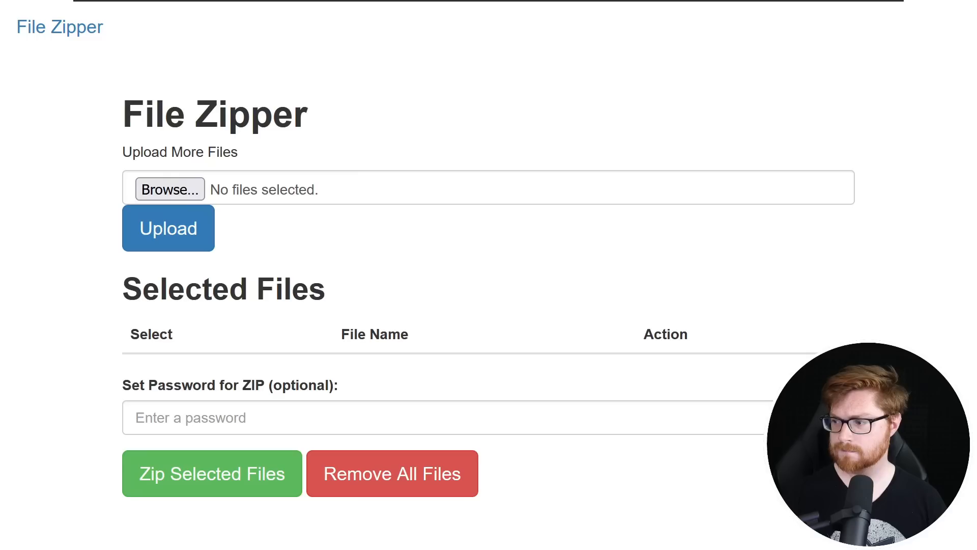
mouse_move(196, 198)
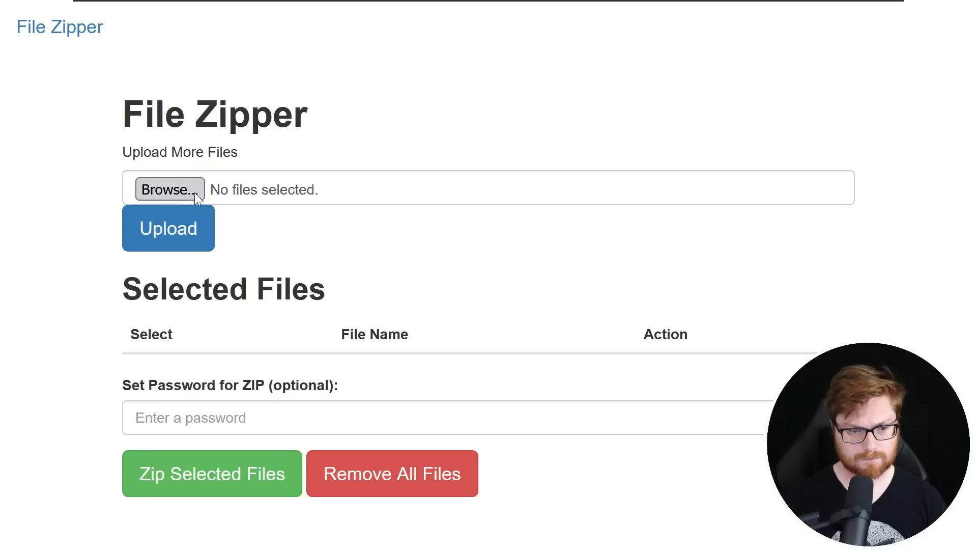
Step: Upload the six files from C:\Windows\System32\drivers\etc, including hosts and passwords.txt
left_click(167, 189)
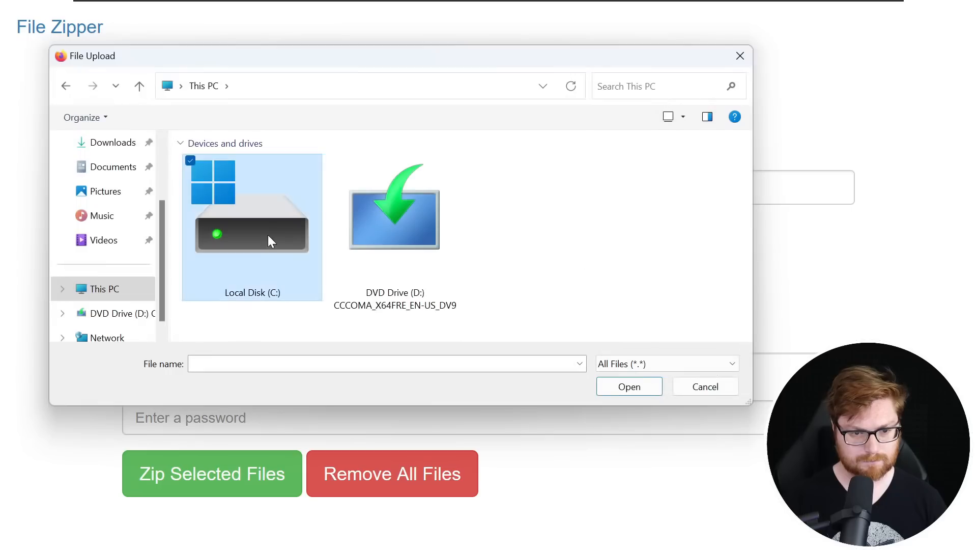
double_click(251, 227)
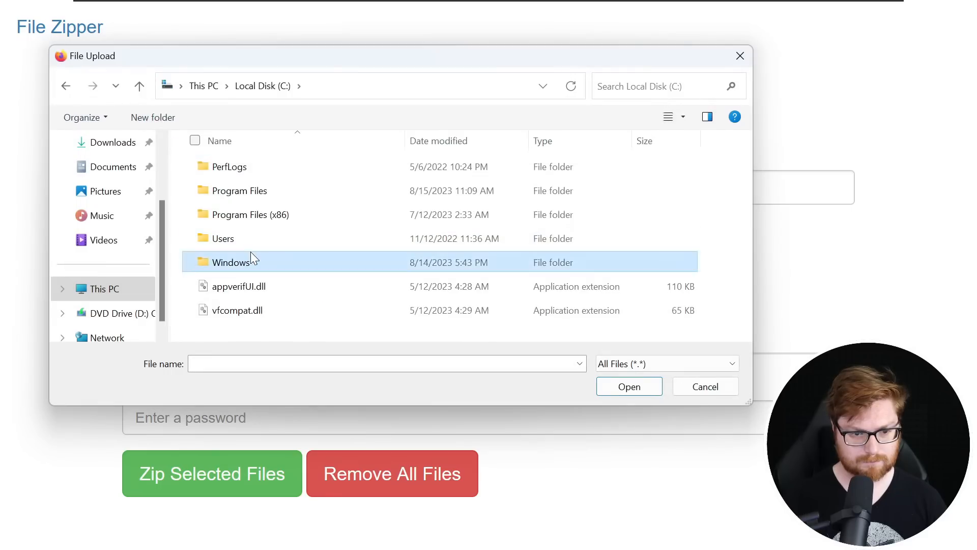
double_click(235, 261)
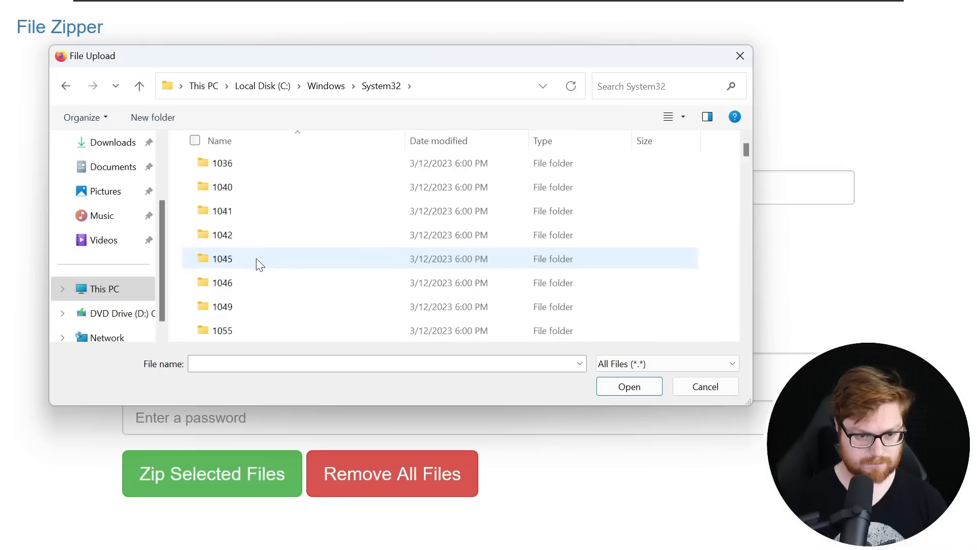
scroll("down", 3)
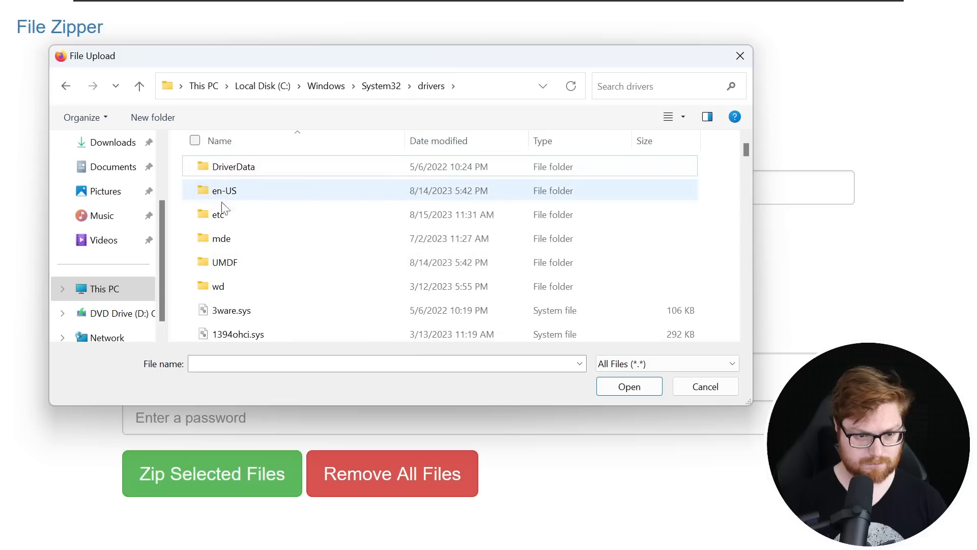
double_click(222, 214)
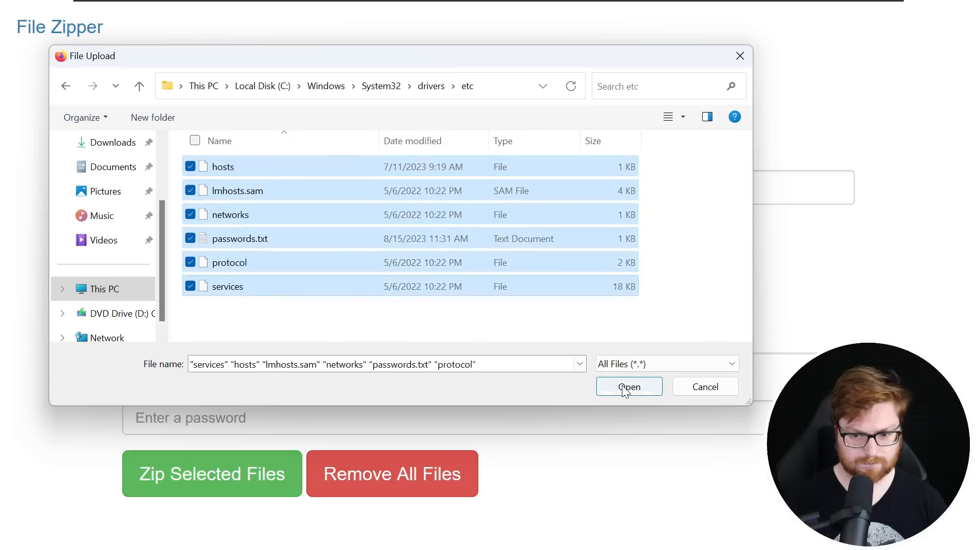
left_click(629, 386)
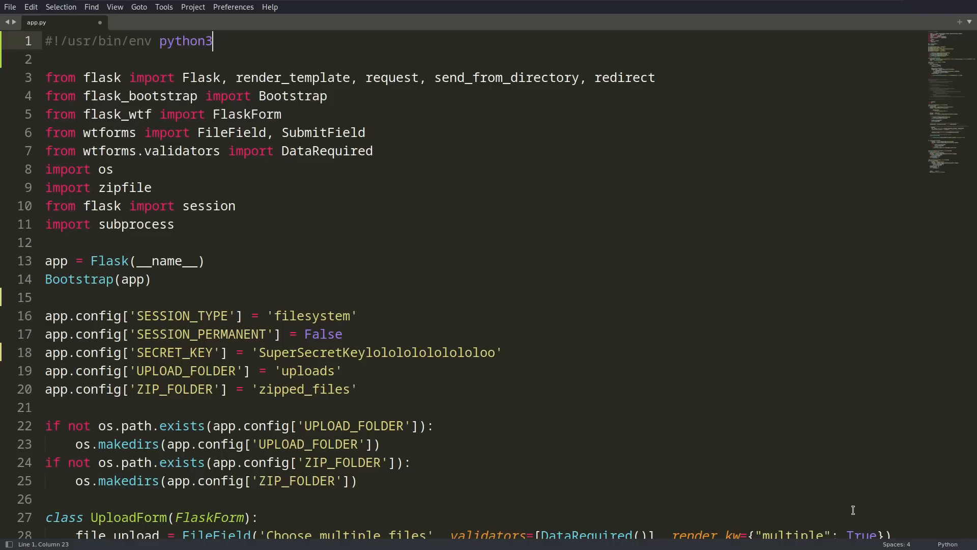
scroll("down", 3)
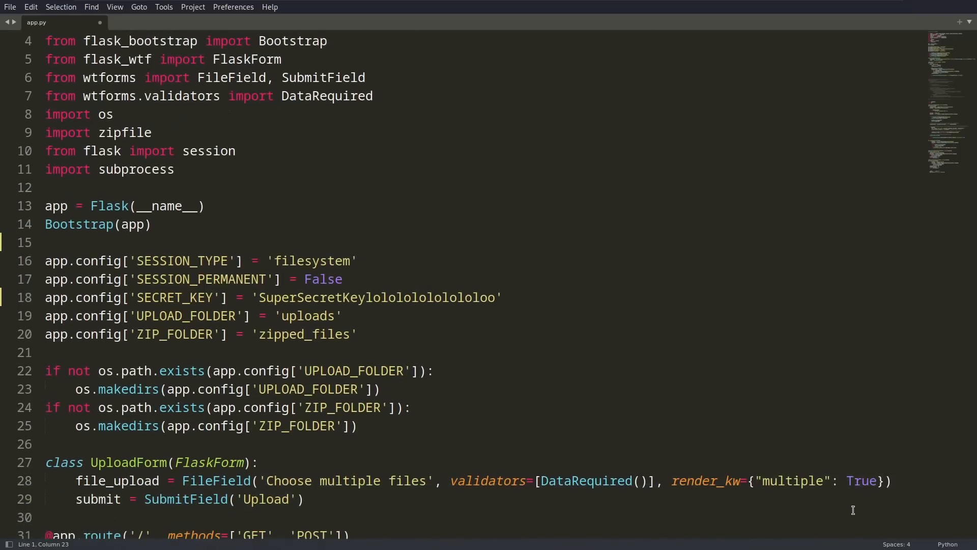
scroll("down", 3)
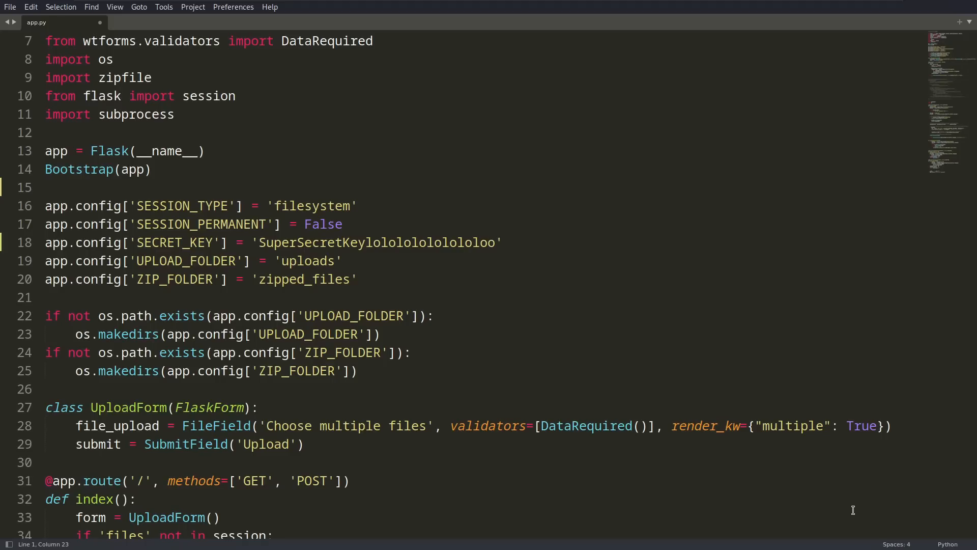
scroll("down", 3)
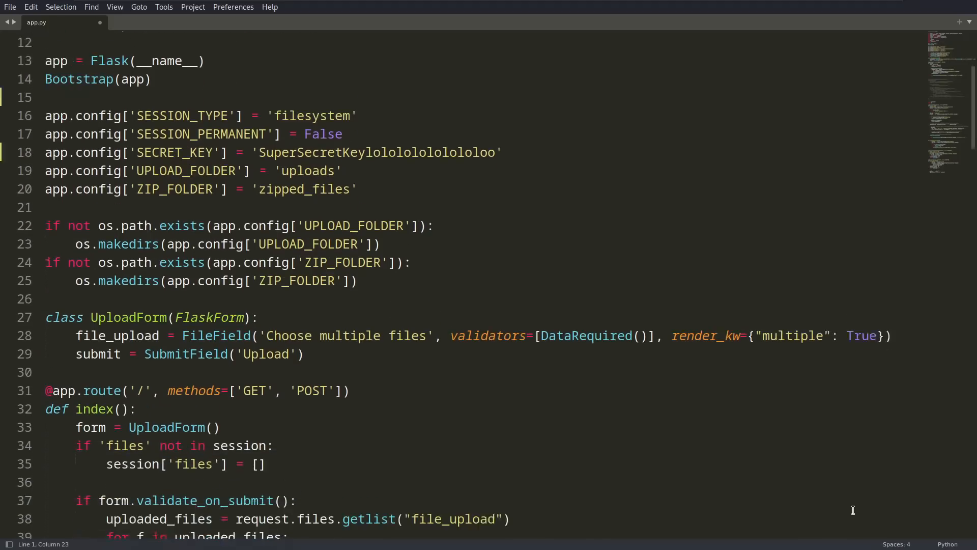
scroll("down", 3)
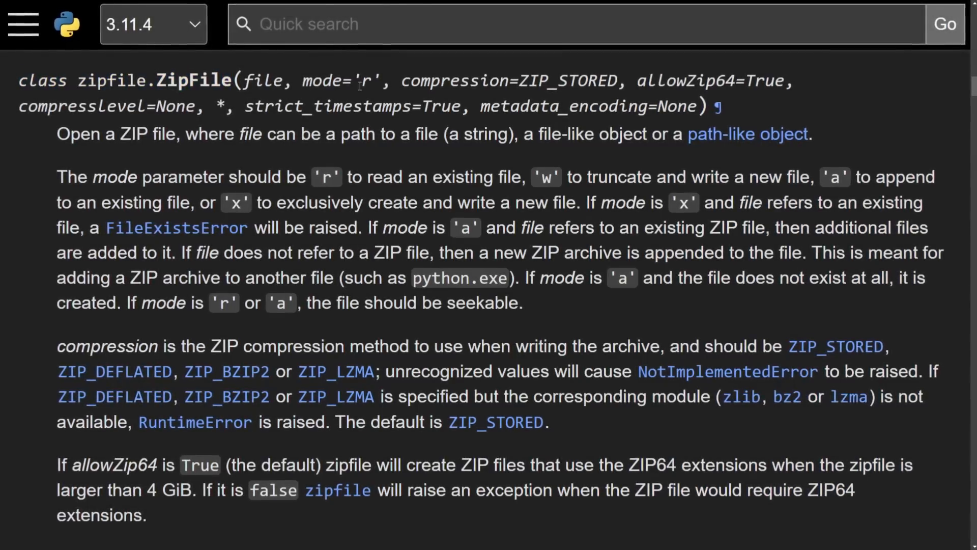
Step: Highlight 'The default is ZIP_STORED.' on the zipfile.ZipFile documentation page
double_click(508, 80)
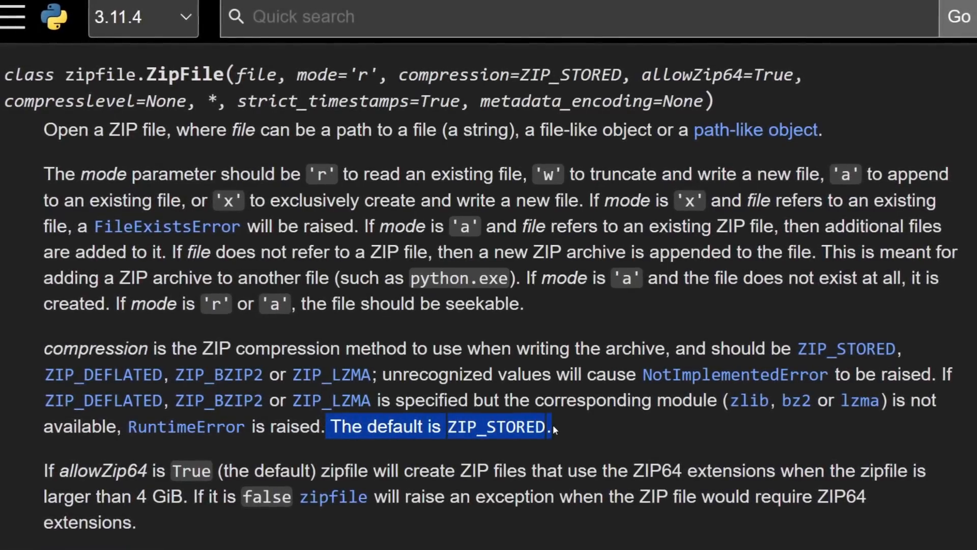
left_click(554, 428)
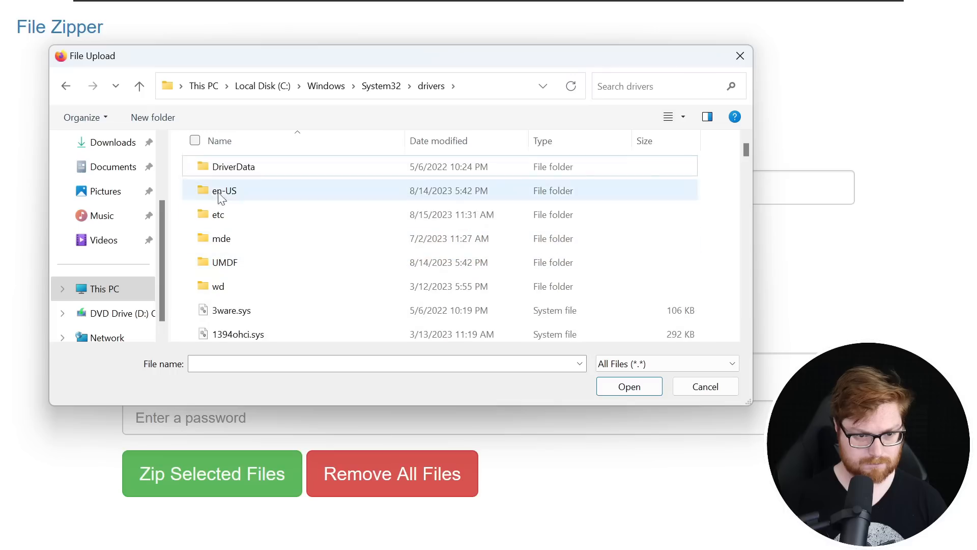
Step: Upload the six etc files, enter a ZIP password, and zip the selected files
double_click(218, 214)
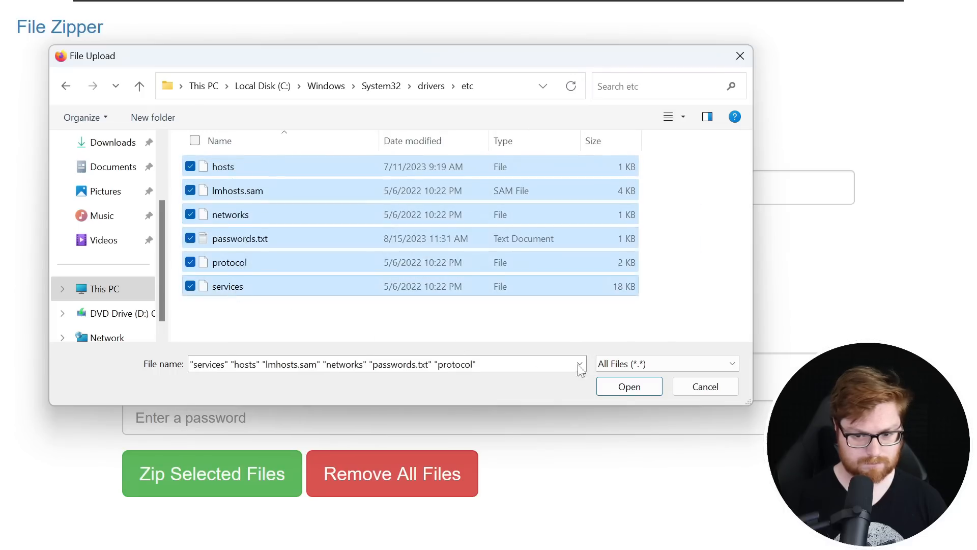
left_click(628, 385)
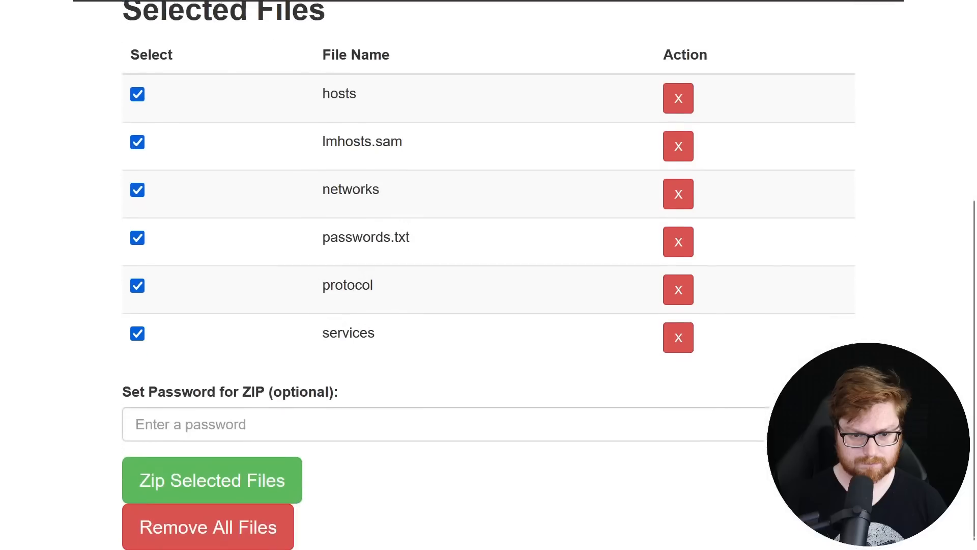
left_click(436, 424)
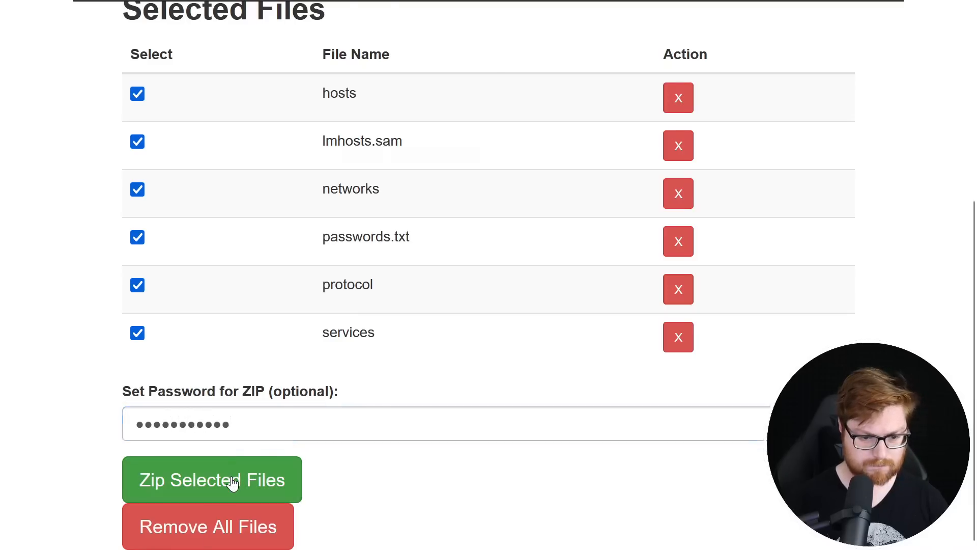
left_click(211, 479)
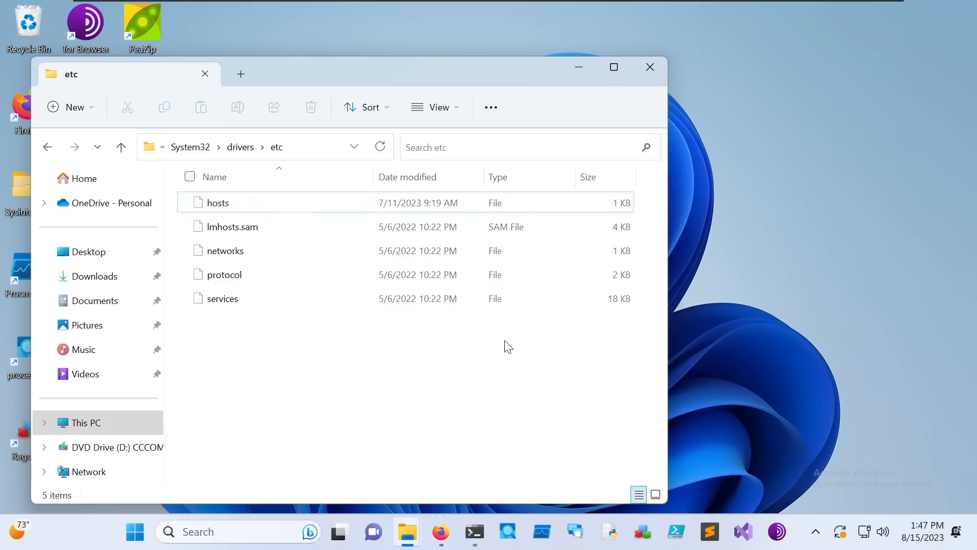
Step: Open the hosts file from System32\drivers\etc in Notepad
double_click(217, 202)
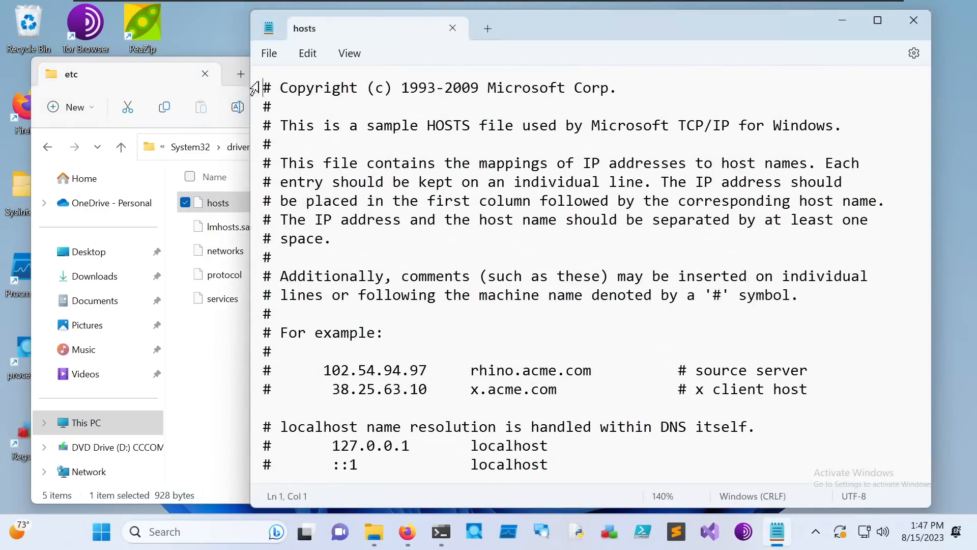
left_click(614, 87)
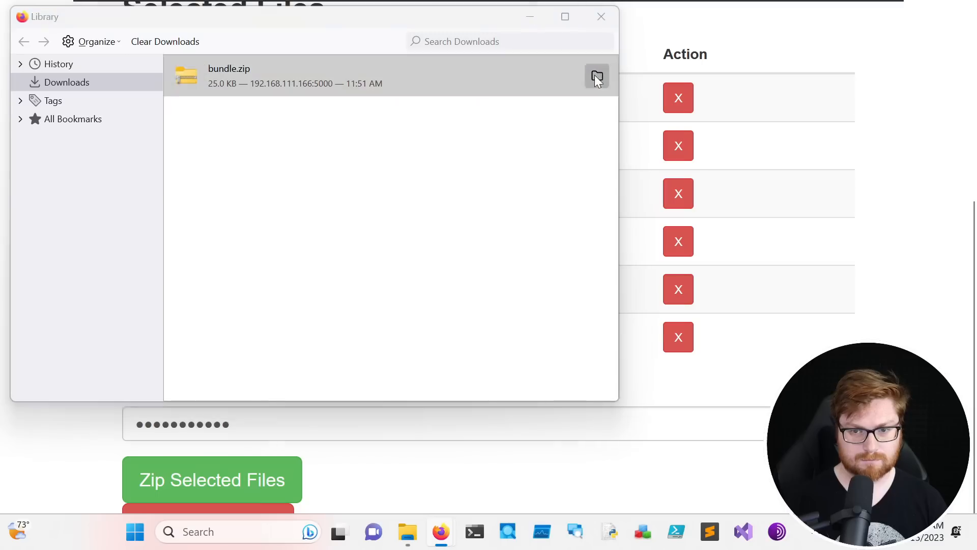
Step: Scroll bkcrack's example/tutorial.md down to the 'What is inside' section listing secrets.zip's entries
left_click(596, 76)
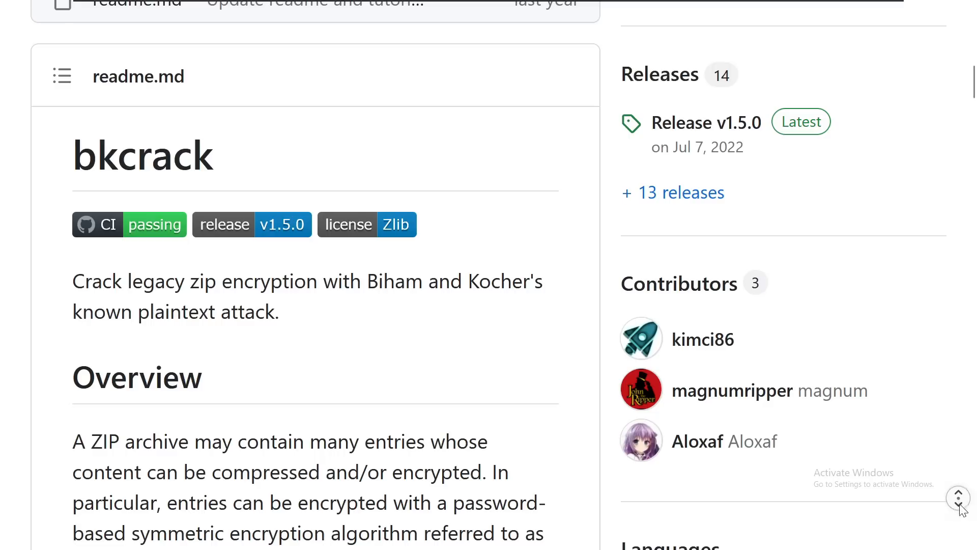
scroll("down", 3)
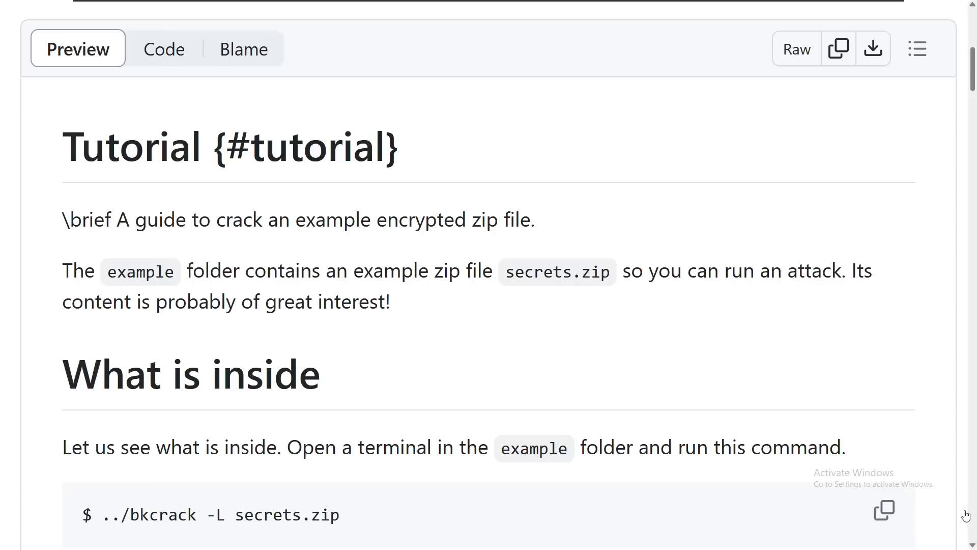
scroll("down", 3)
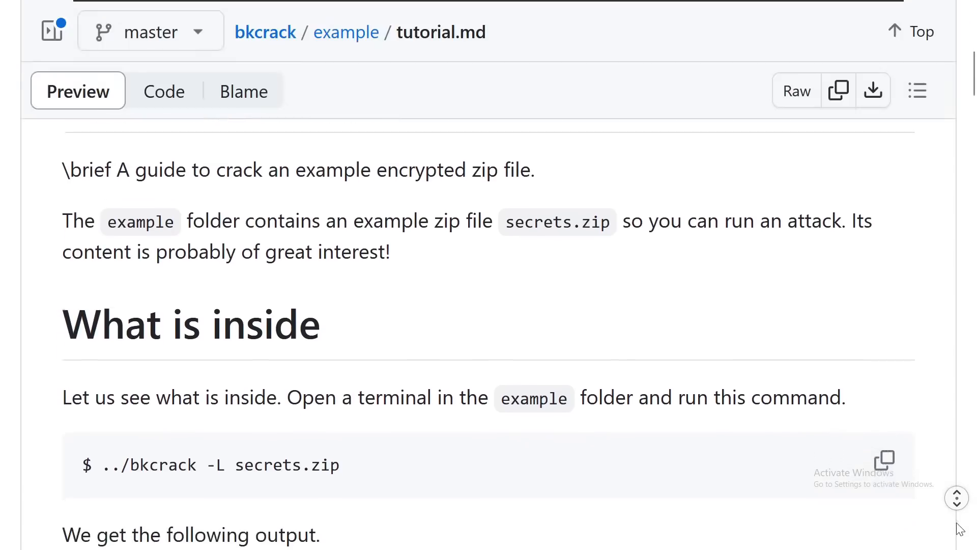
scroll("down", 3)
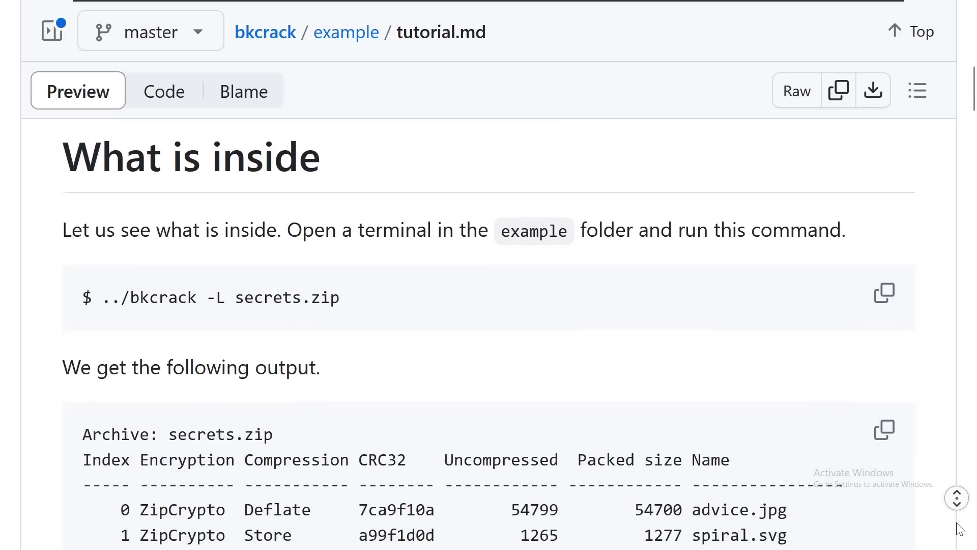
scroll("down", 3)
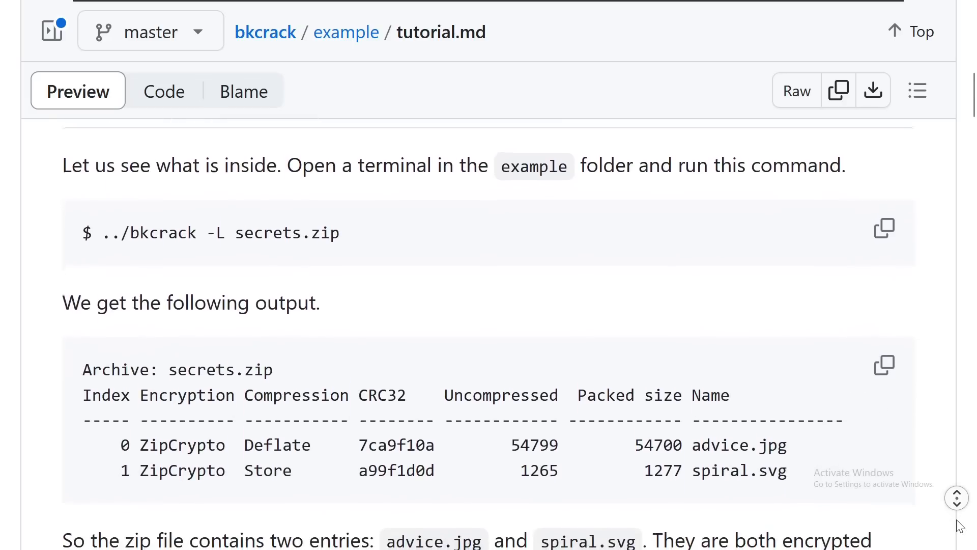
scroll("down", 3)
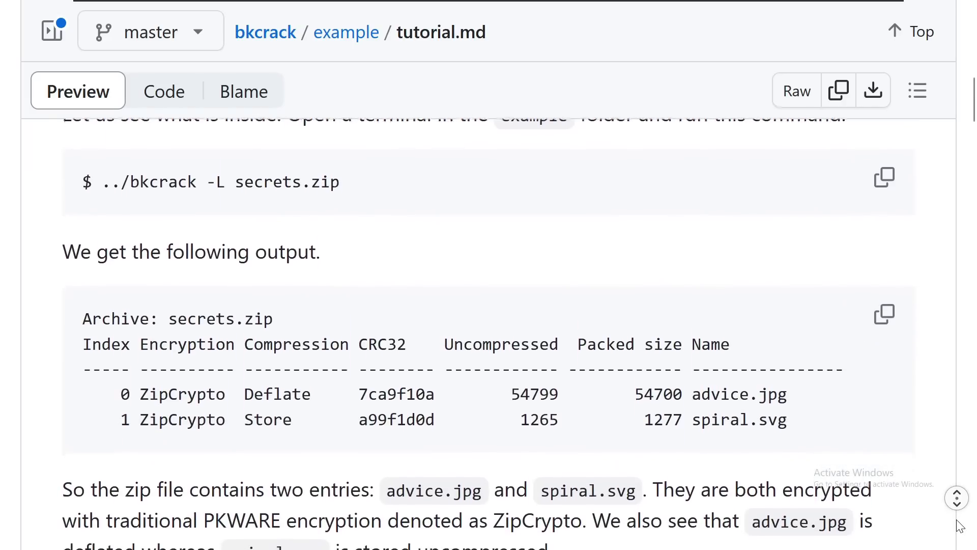
scroll("down", 3)
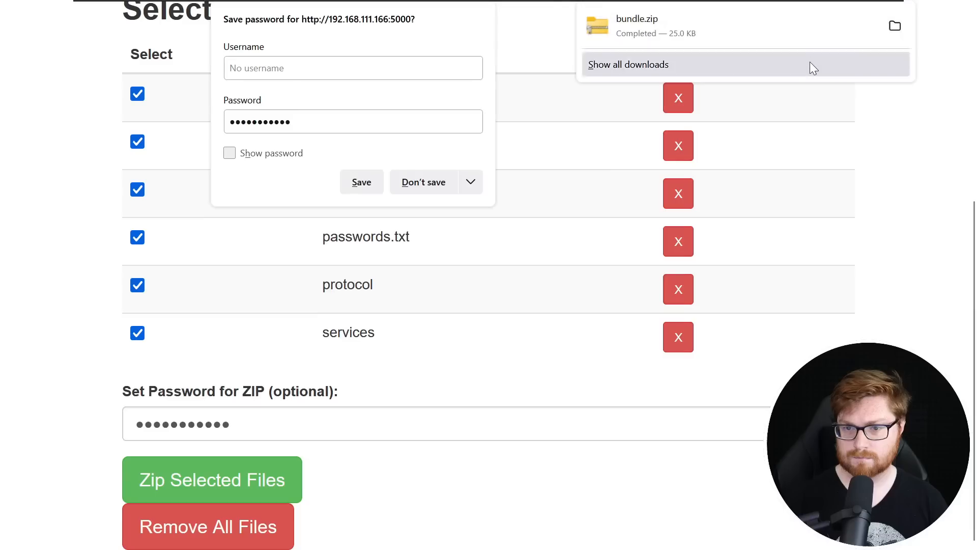
Step: Show Firefox's Library window listing the 25.0 KB bundle.zip download
left_click(628, 65)
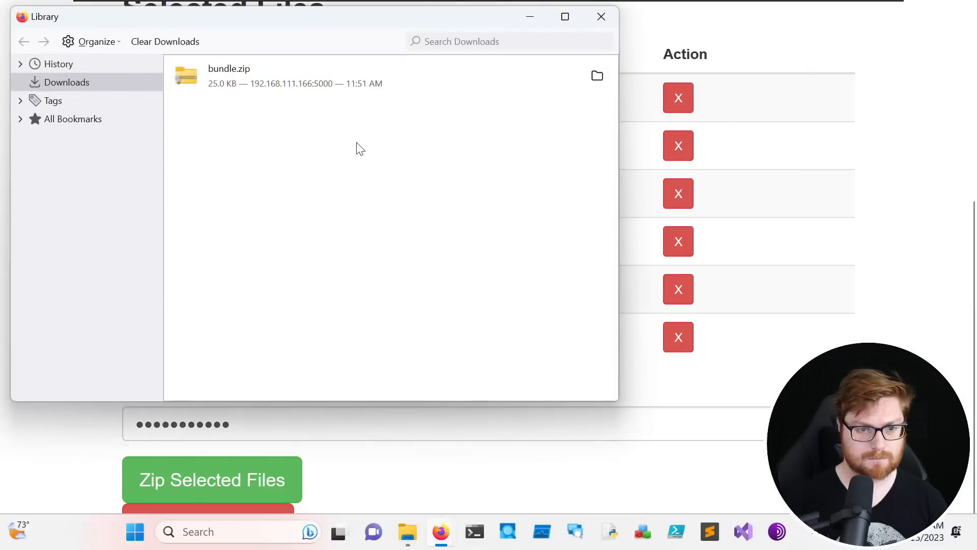